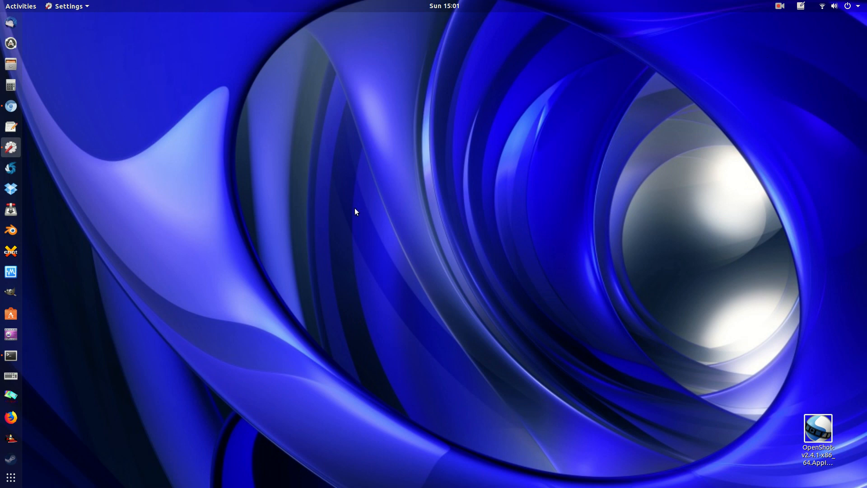
mouse_move(483, 85)
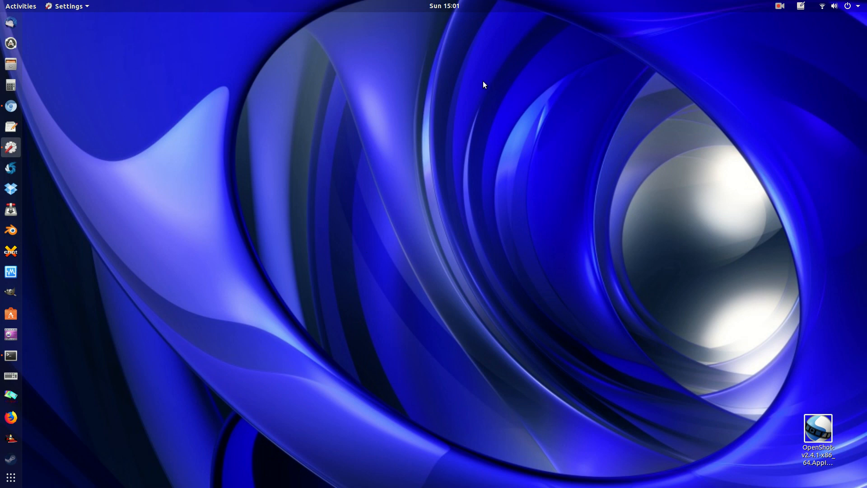
mouse_move(46, 260)
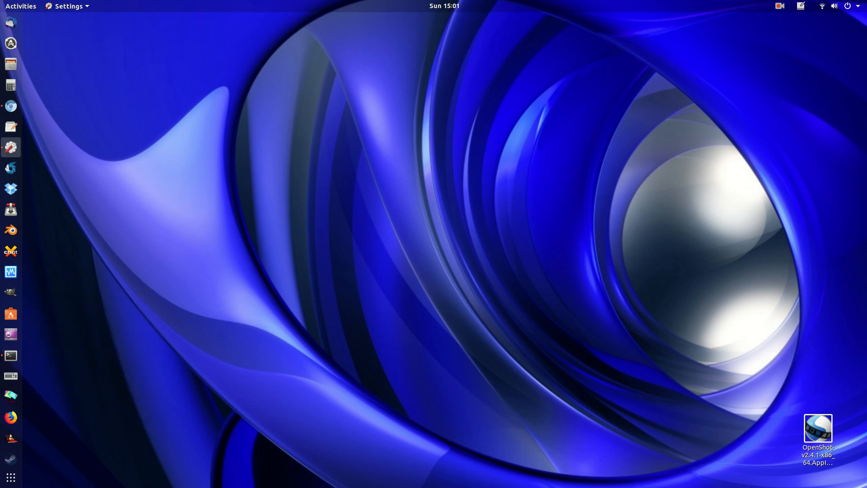
Step: Open a terminal from the dock and run gnome-shell --version, showing GNOME Shell 3.28.1
left_click(10, 356)
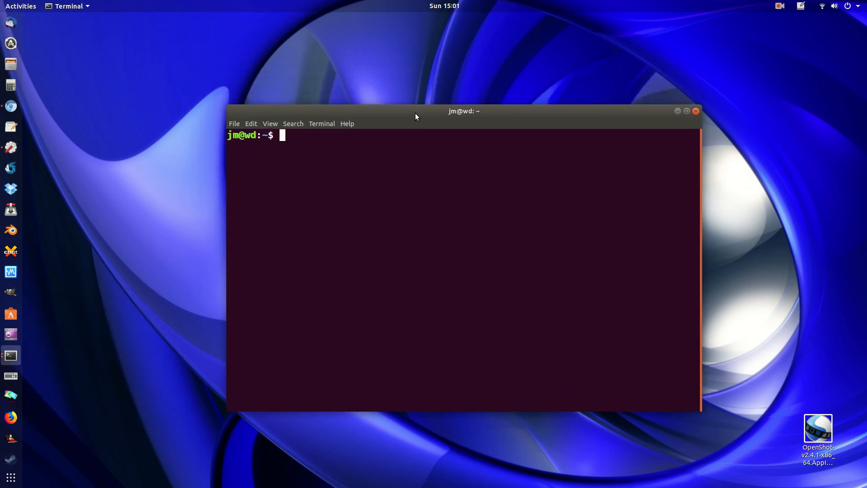
type("gnome-")
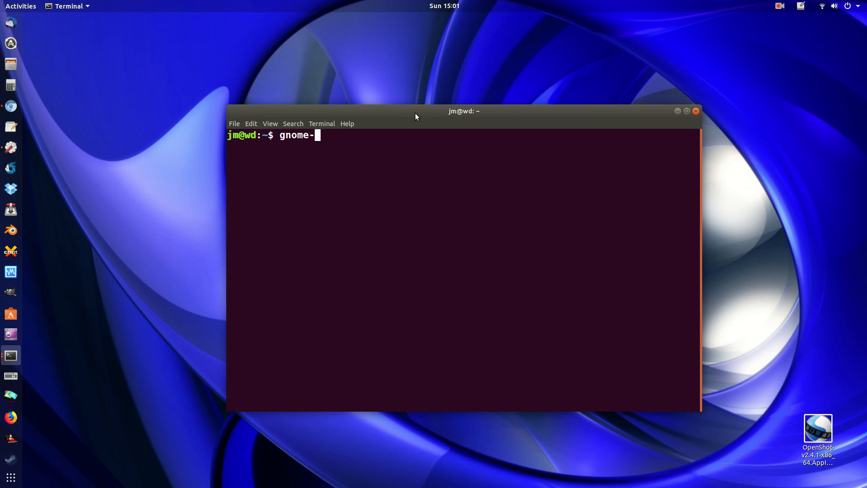
type("shell")
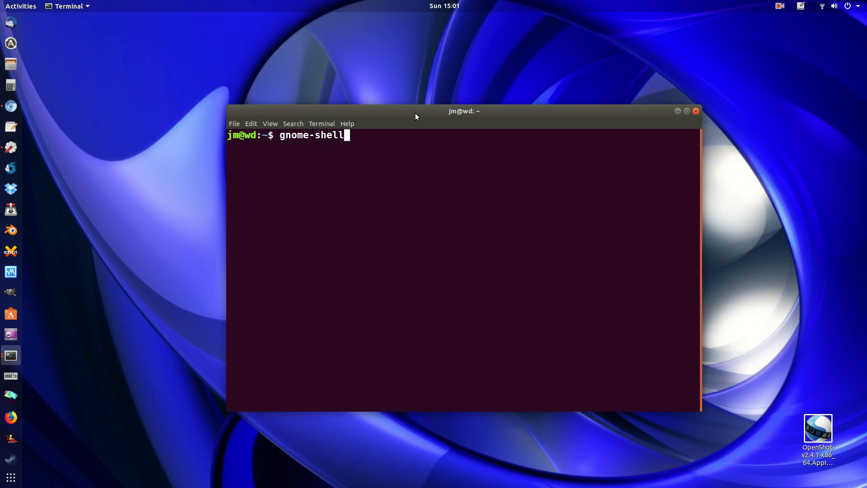
type("\" \"")
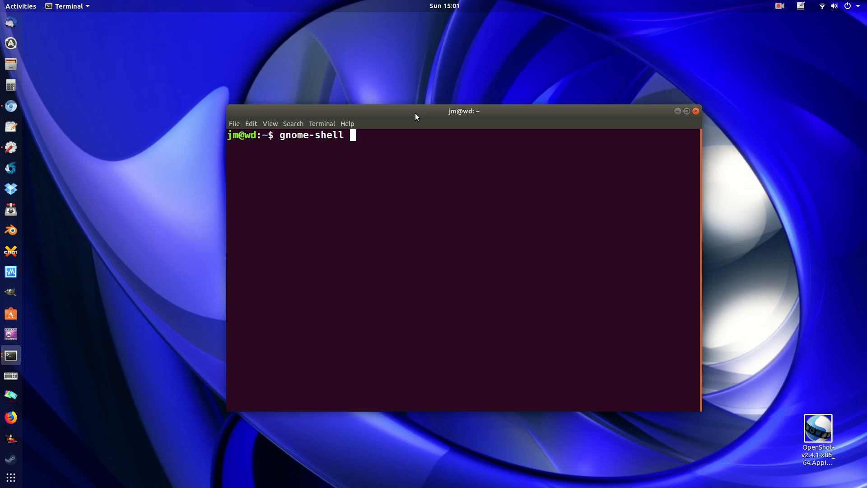
type("--version")
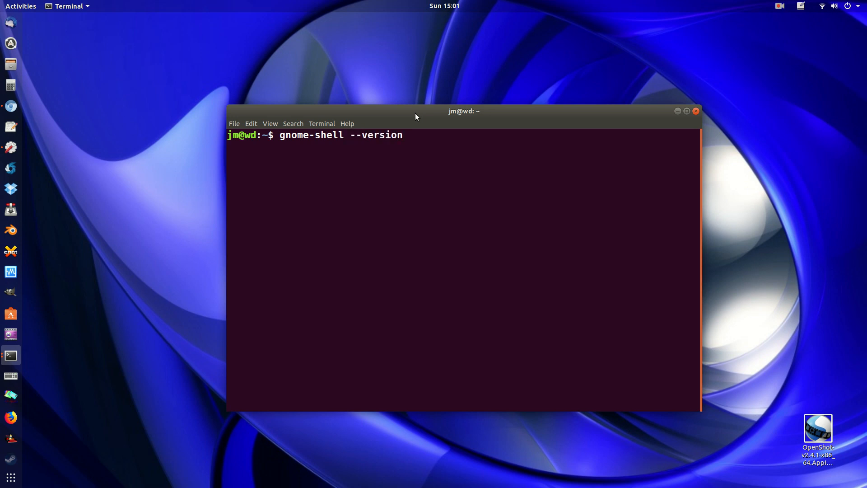
key("Return")
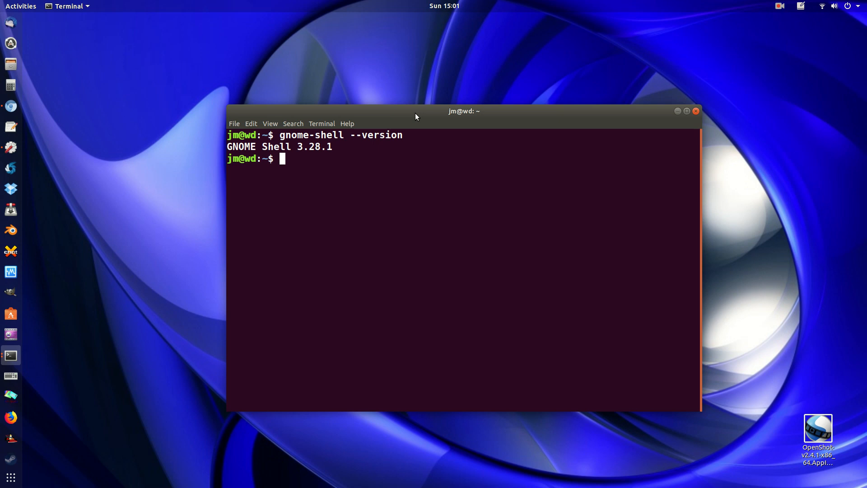